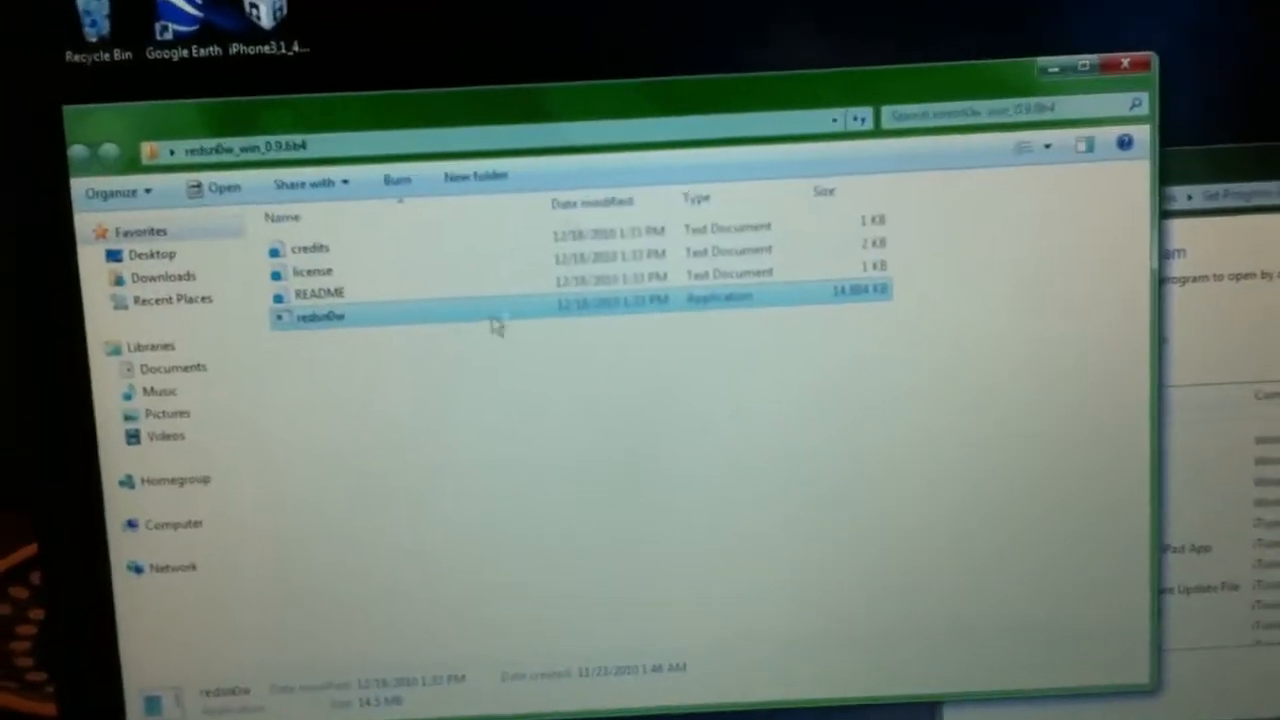
# Step: Launch redsn0w 0.9.6b4 from the extracted folder and allow the unverified application to run
pyautogui.doubleClick(320, 316)
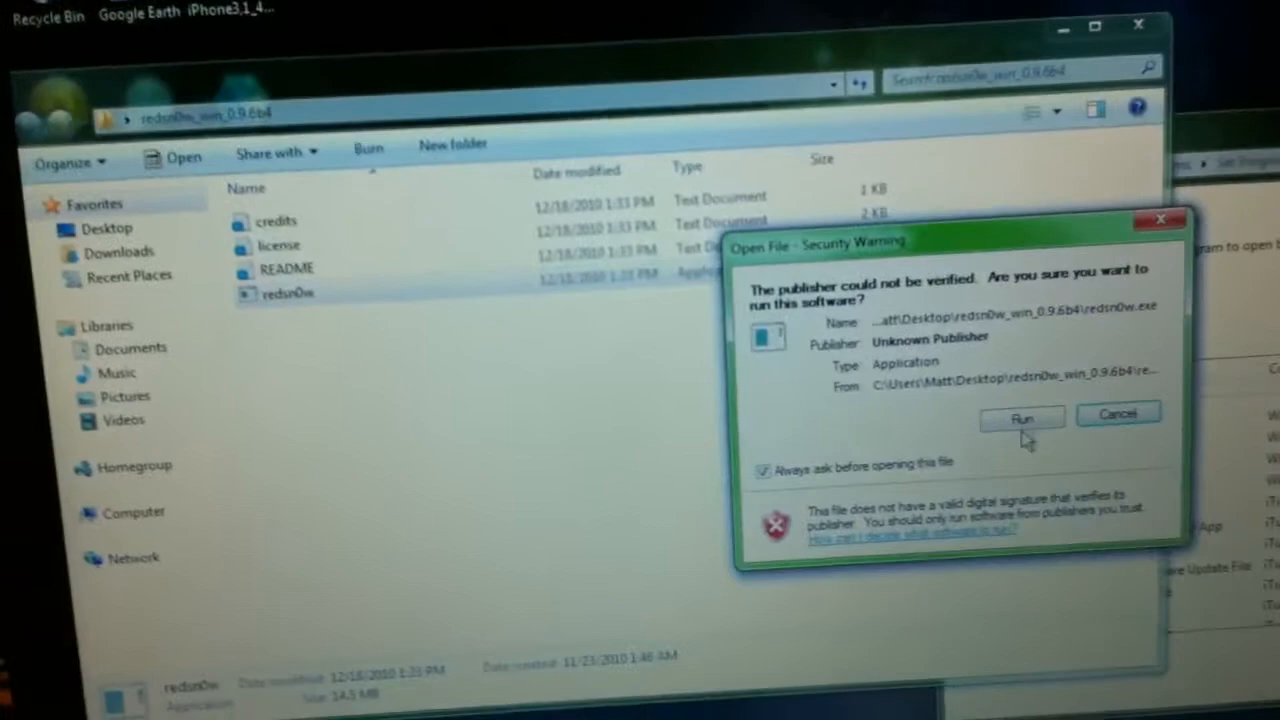
pyautogui.click(1020, 416)
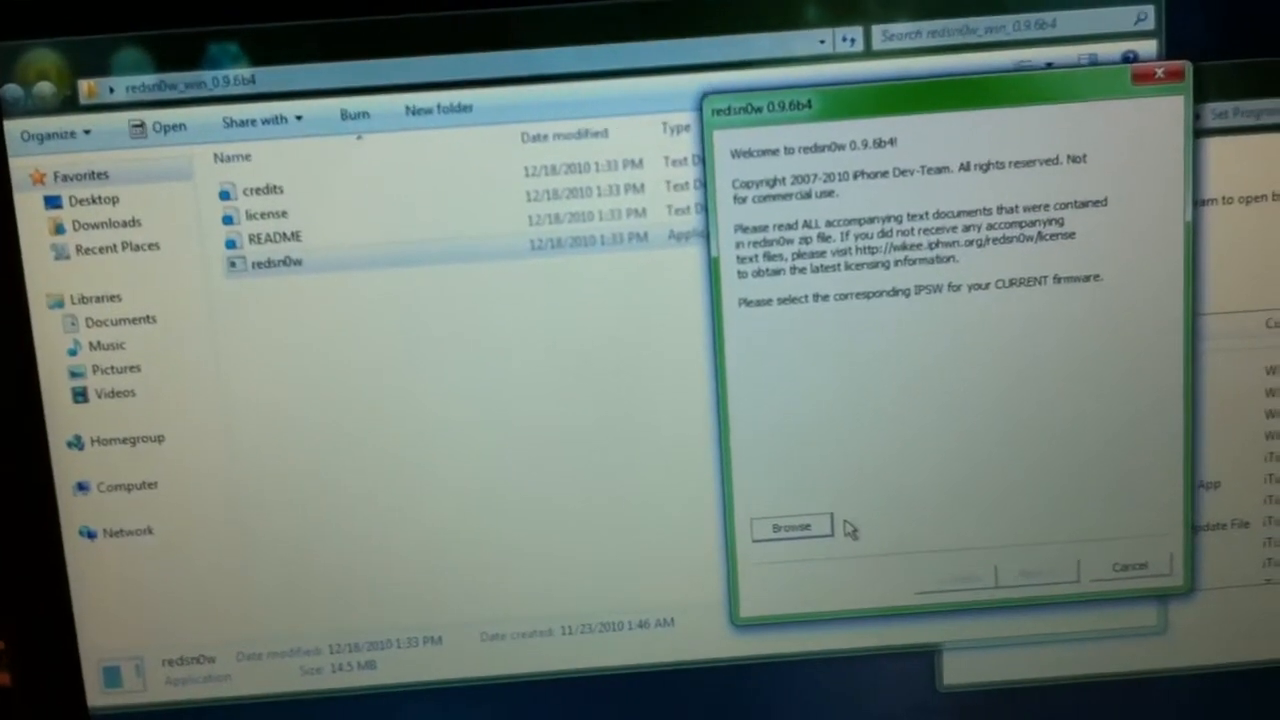
# Step: Browse to the IPSW firmware file and start preparing jailbreak data with kernel patching
pyautogui.click(792, 526)
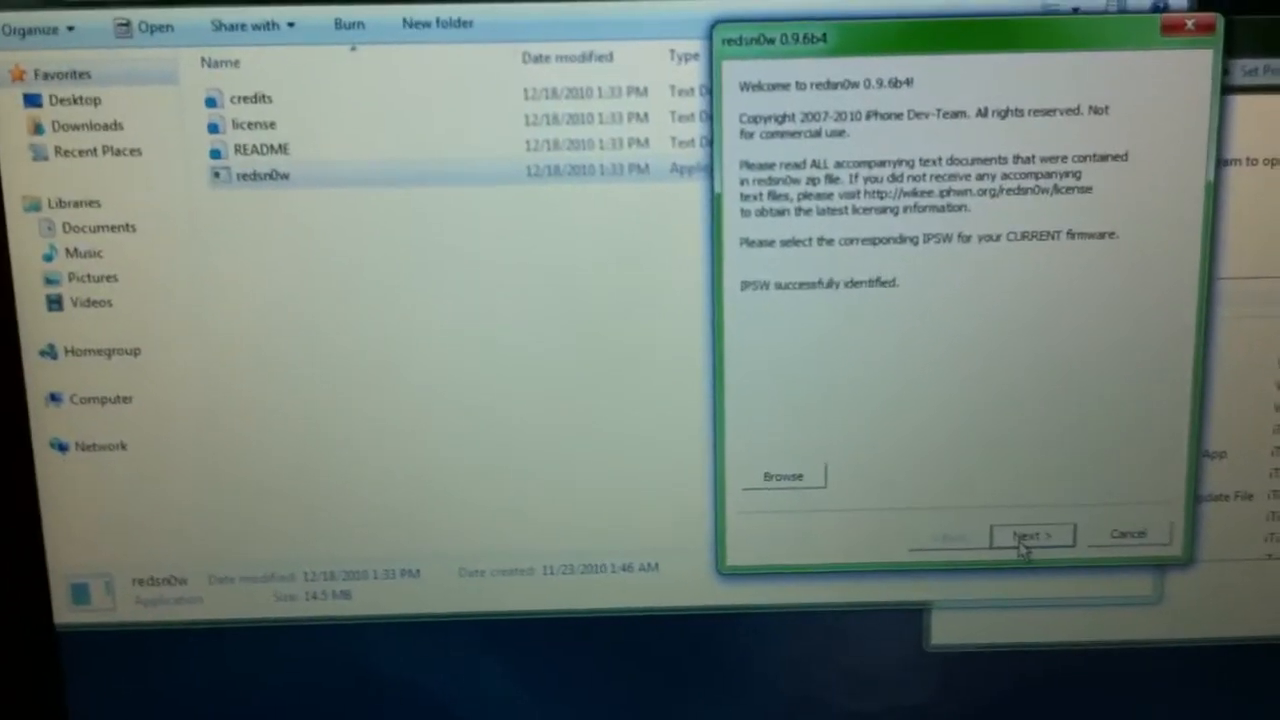
pyautogui.click(1030, 532)
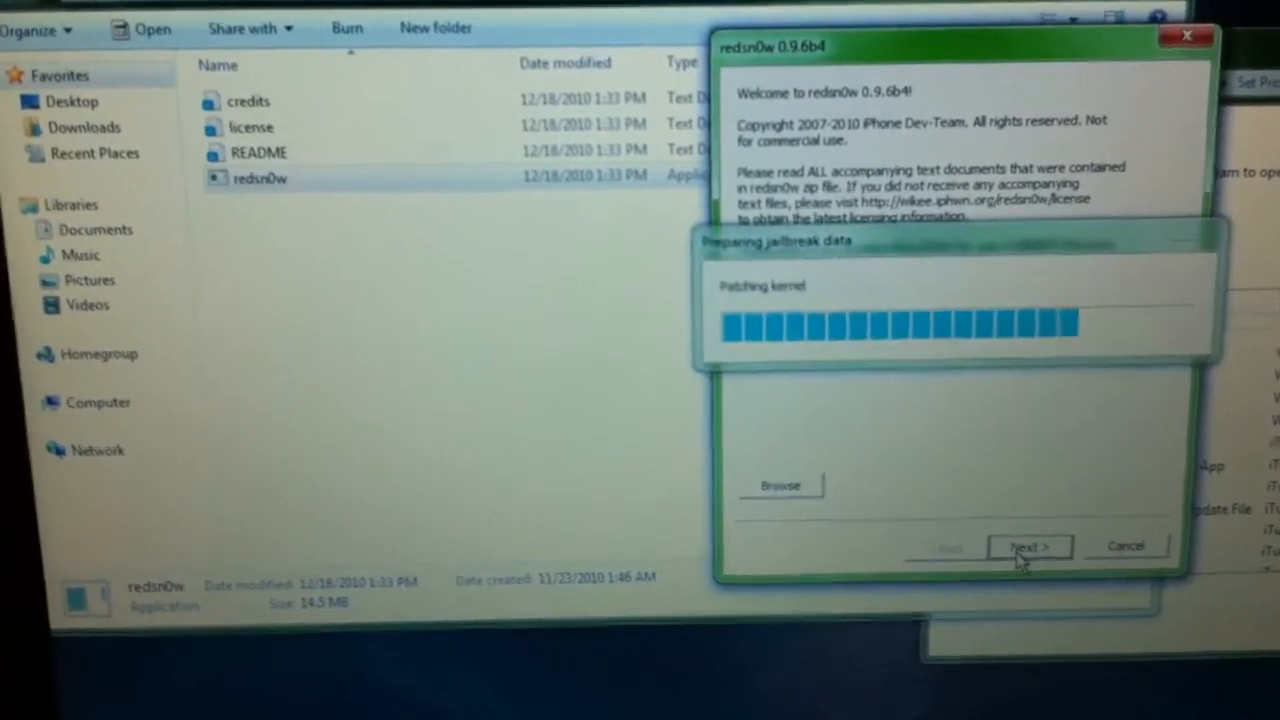